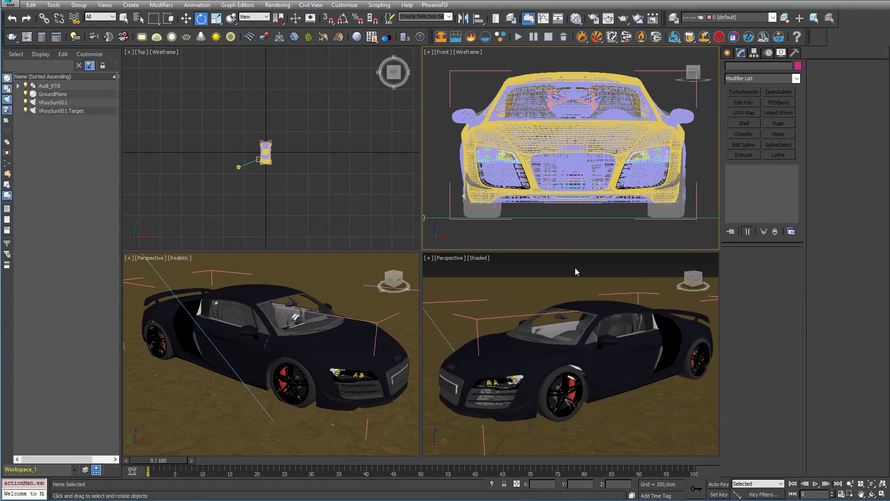
# Step: Show the VRay object category in the Create panel
pyautogui.click(727, 52)
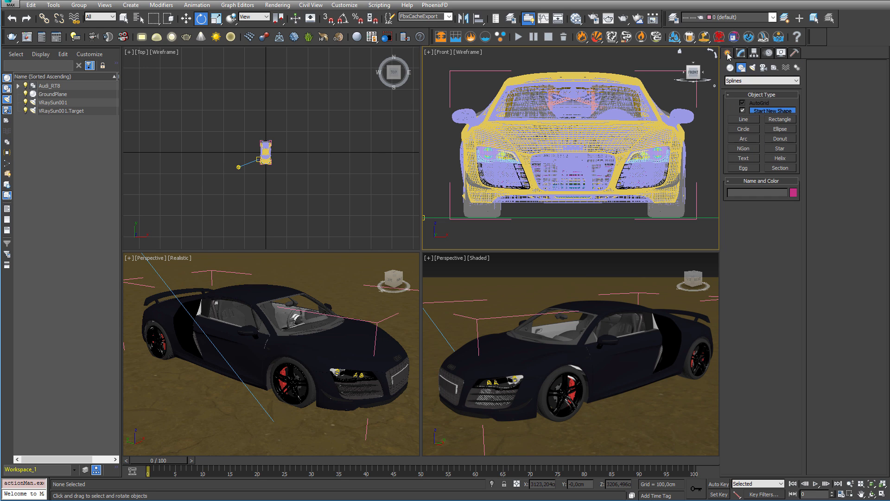
pyautogui.click(760, 81)
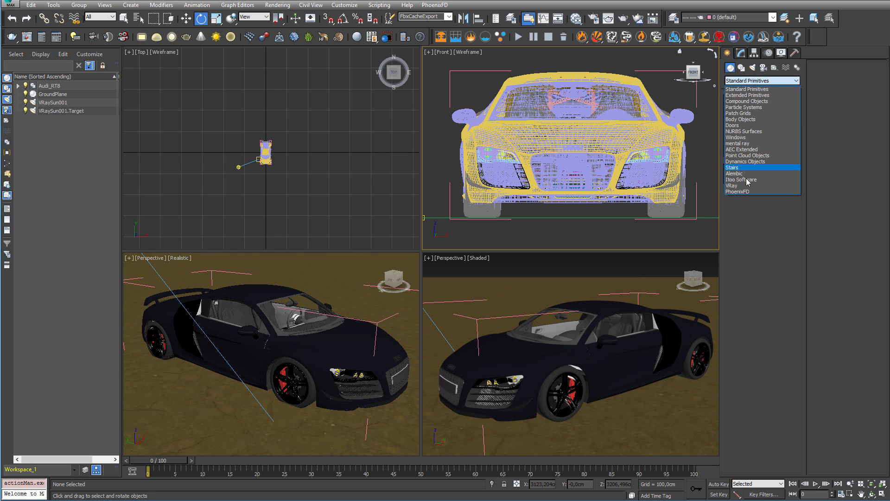
pyautogui.click(732, 185)
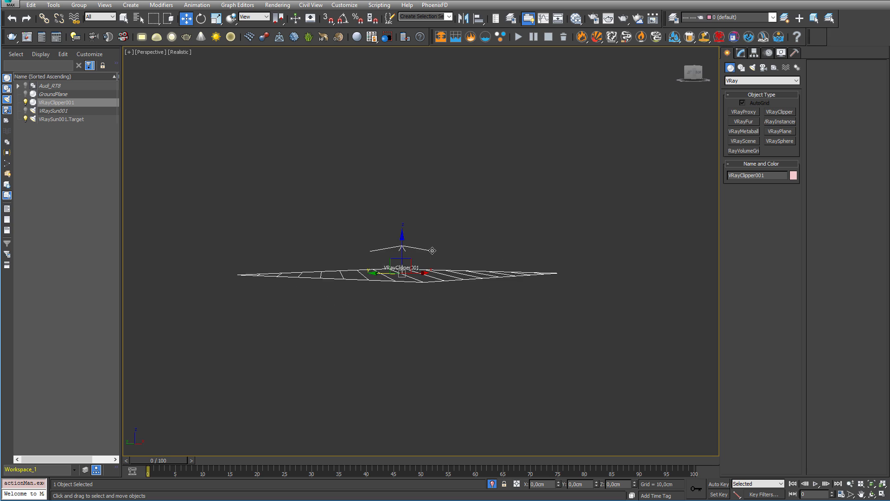
pyautogui.moveTo(391, 245)
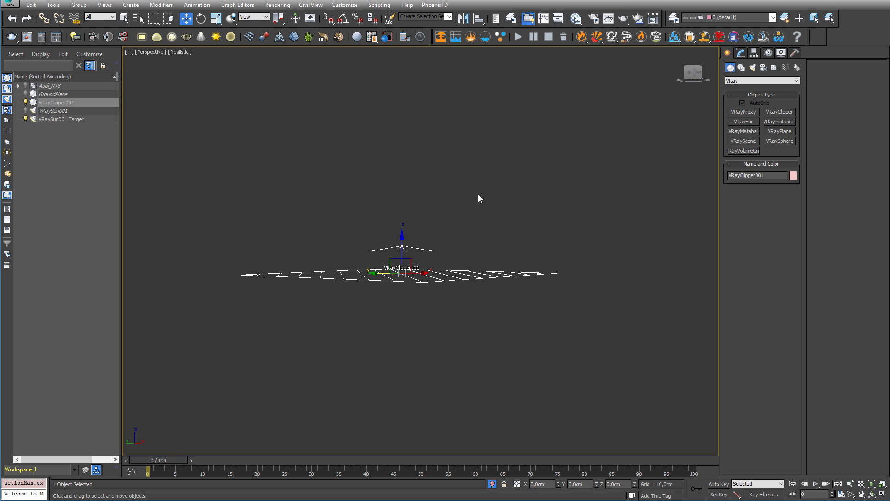
# Step: Finish placing VRayClipper001 in the Perspective viewport
pyautogui.rightClick(479, 199)
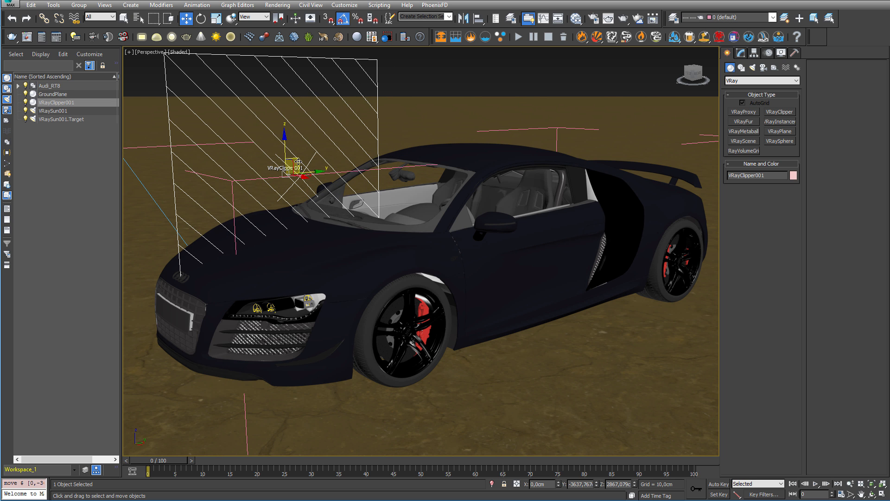
# Step: Bring up the V-Ray Frame Buffer window
pyautogui.click(398, 329)
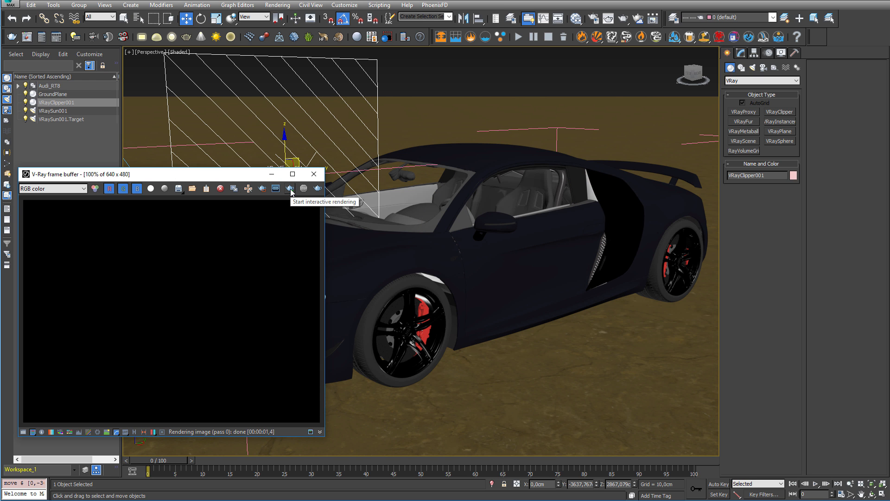
# Step: Start interactive rendering of the car sliced by the clipper
pyautogui.click(290, 189)
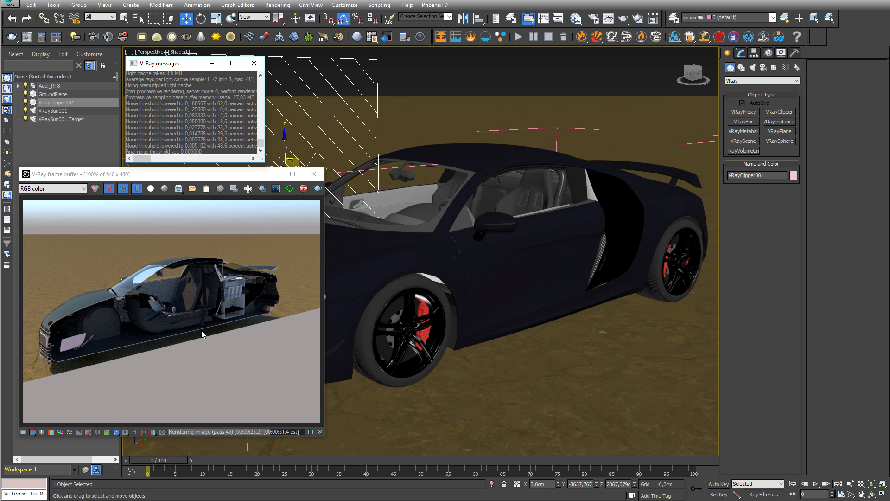
pyautogui.moveTo(256, 346)
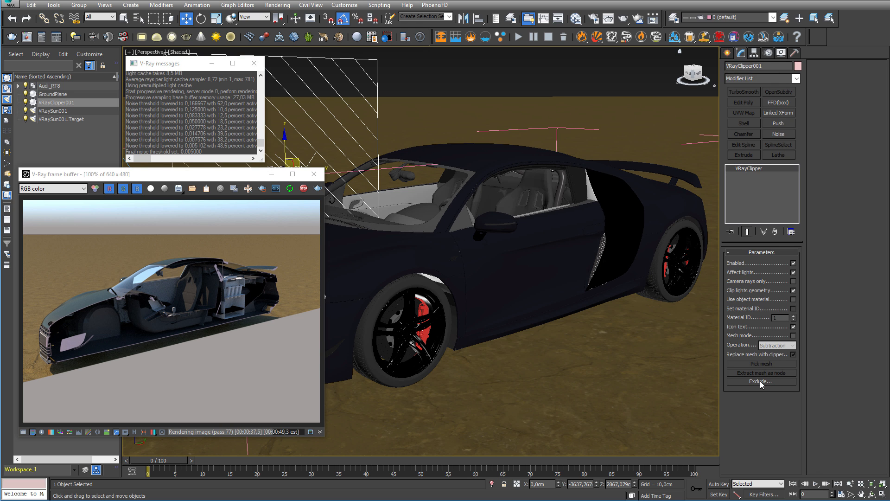
# Step: Exclude GroundPlane from the clipper so the ground stays intact
pyautogui.click(760, 381)
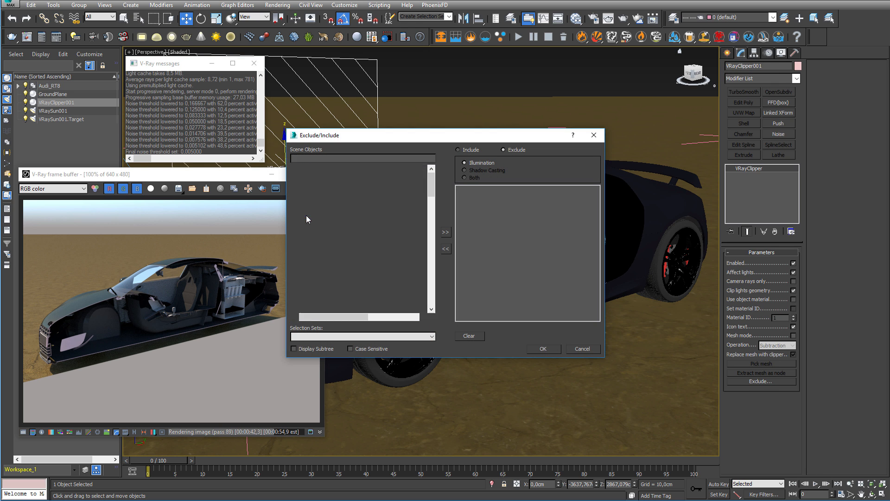
pyautogui.click(543, 349)
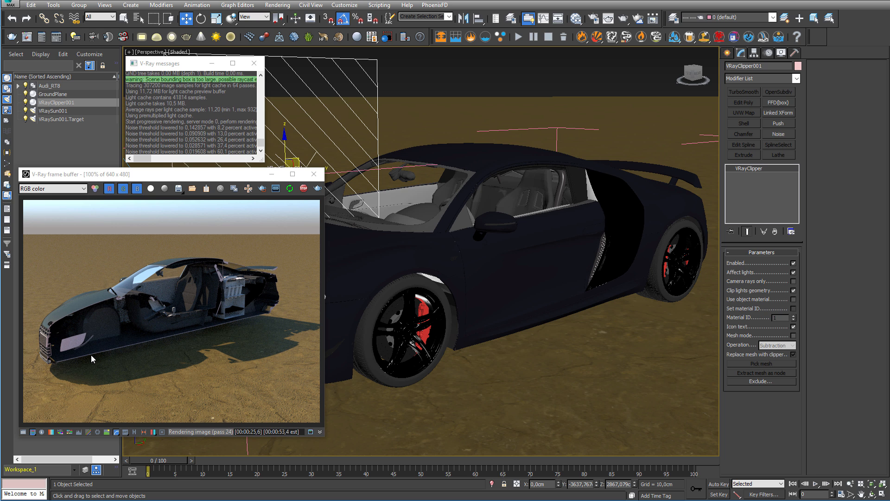
pyautogui.moveTo(179, 338)
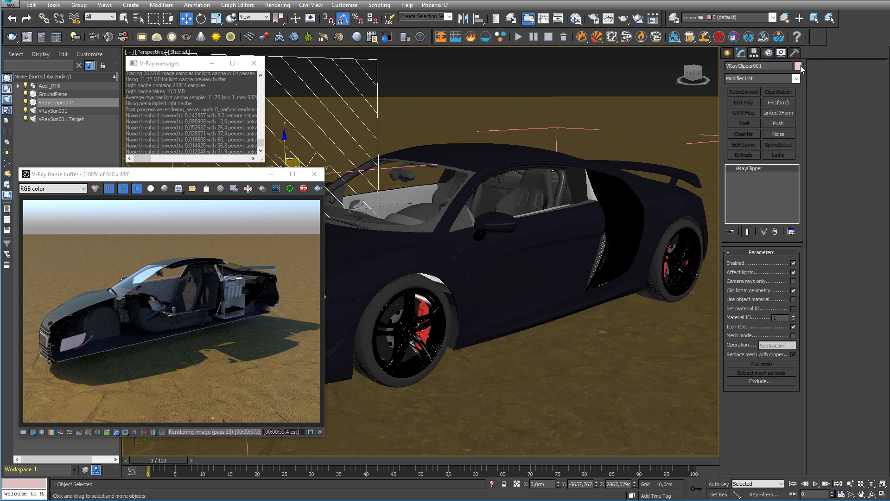
# Step: Enable Use object material on the clipper for the cut faces
pyautogui.click(799, 67)
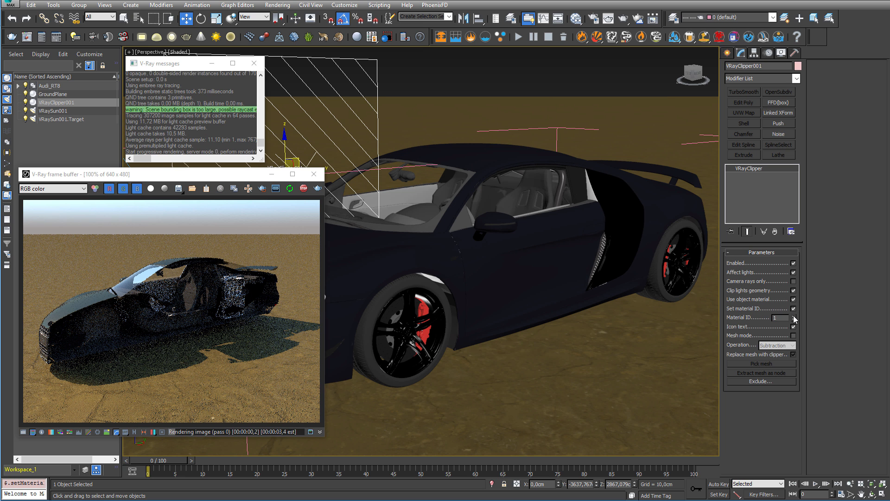
# Step: Switch off Set material ID in the clipper parameters
pyautogui.click(795, 315)
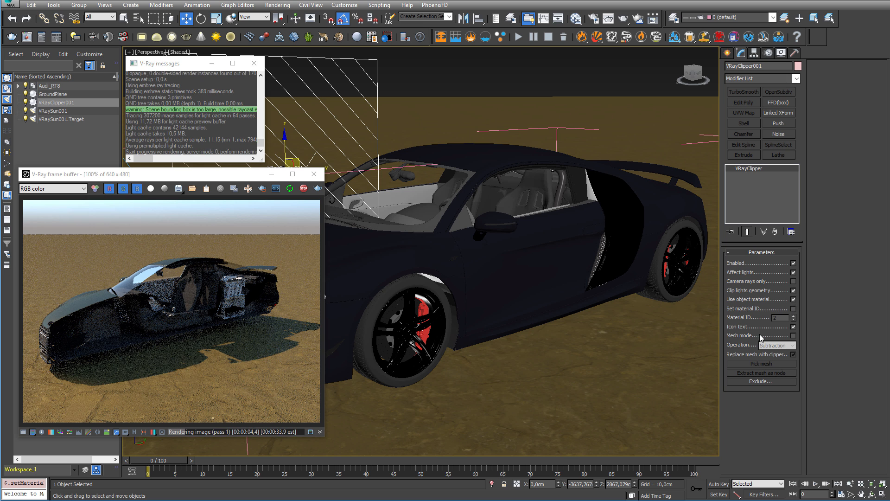
pyautogui.moveTo(84, 340)
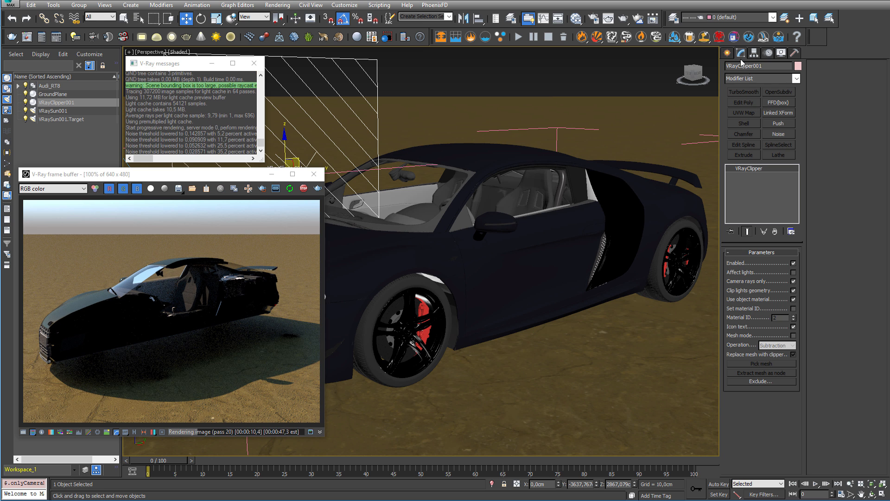
# Step: Begin creating a standard Box primitive from the Create panel
pyautogui.click(727, 52)
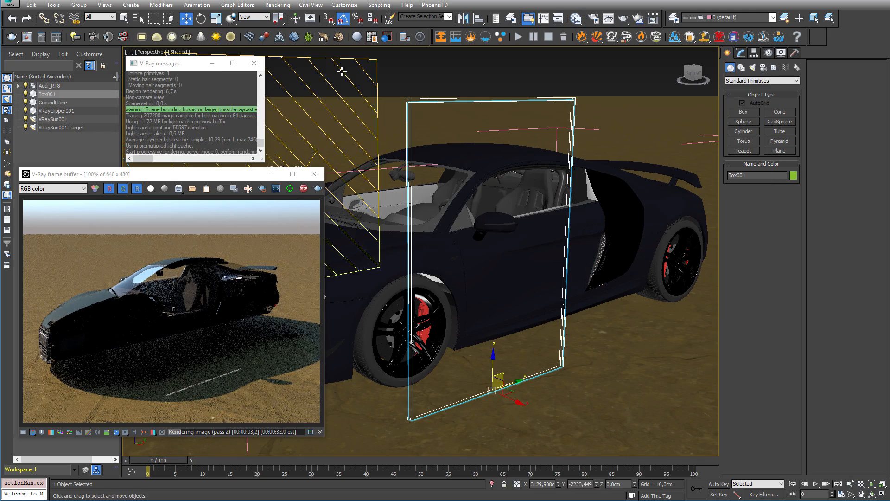
# Step: Reselect VRayClipper001 and remove Box001 from the scene
pyautogui.click(760, 381)
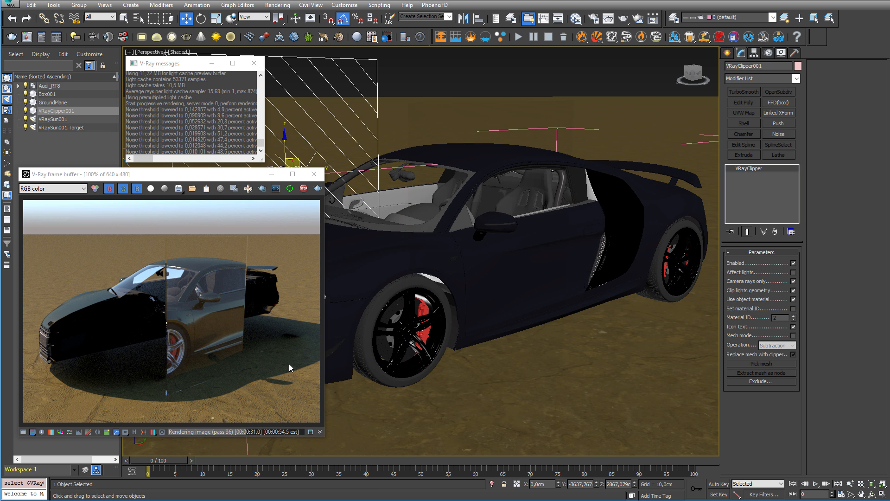
pyautogui.click(48, 93)
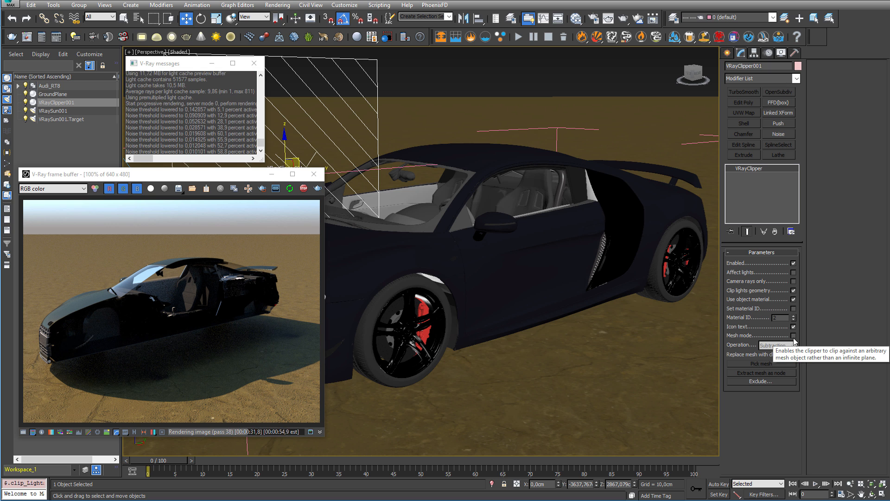
# Step: Enable Mesh mode so the clipper cuts with the torus knot shape
pyautogui.click(794, 345)
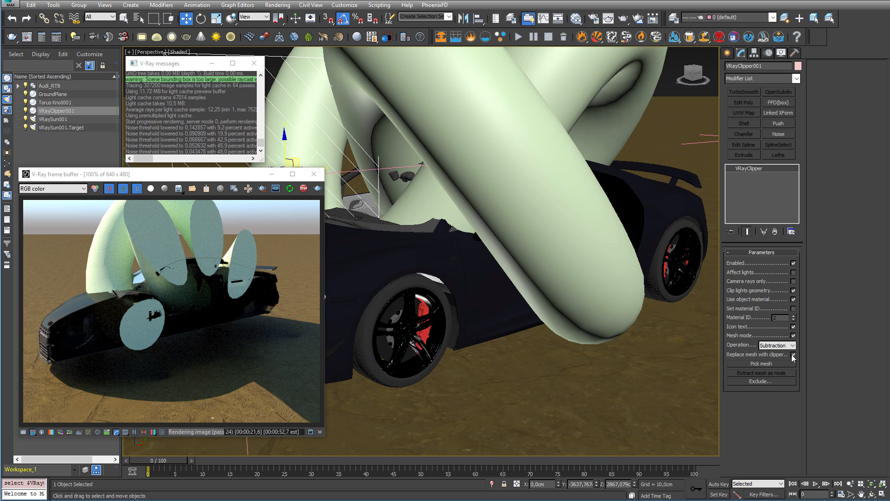
pyautogui.moveTo(793, 362)
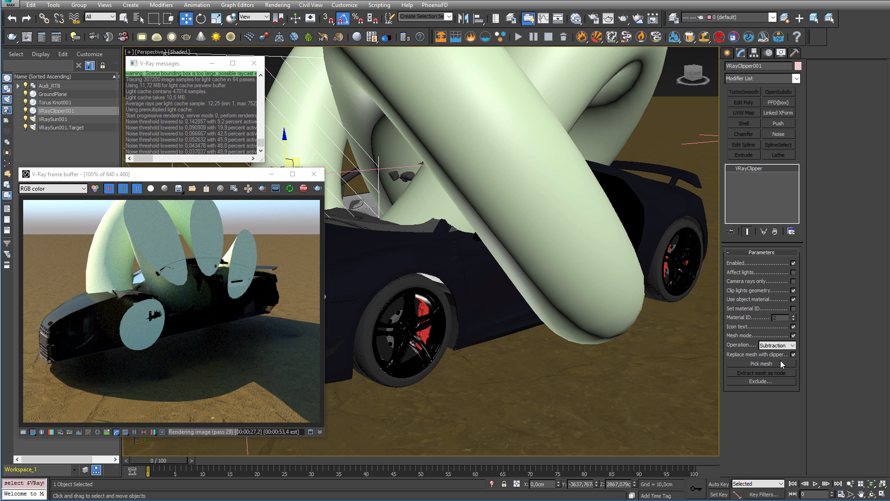
# Step: Pick the torus knot as the VRayClipper cutting mesh and restart the interactive render
pyautogui.click(761, 364)
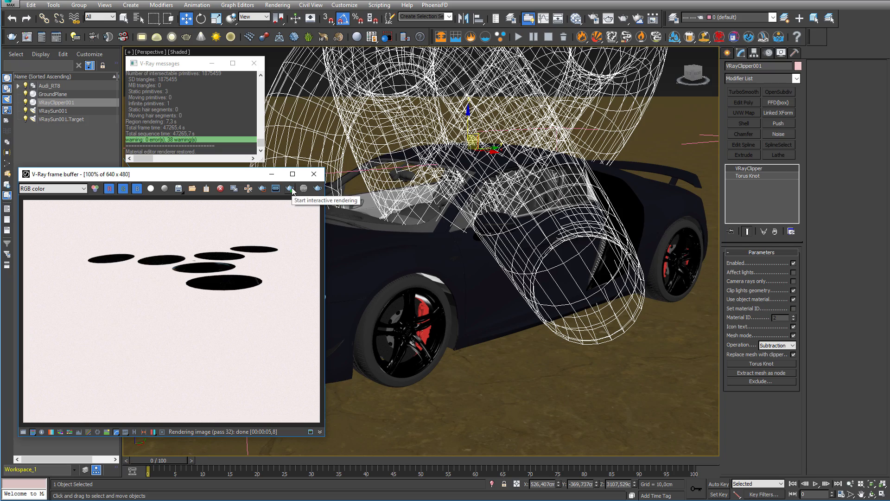
pyautogui.click(289, 189)
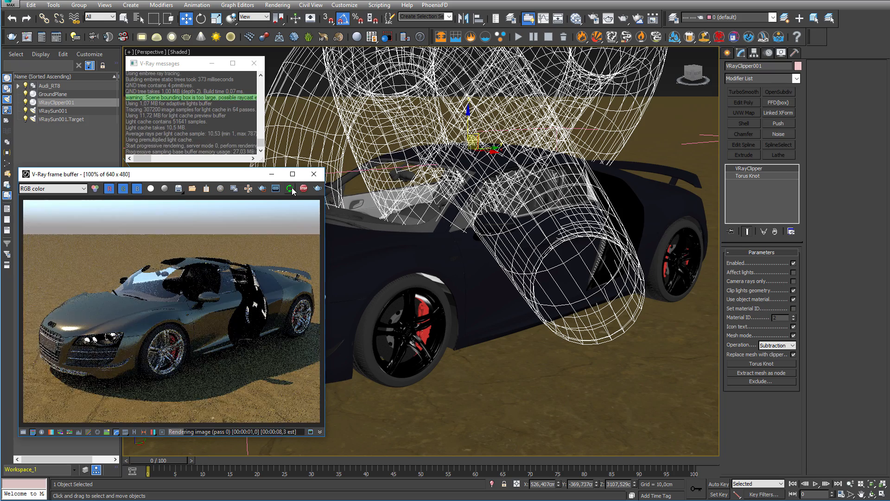